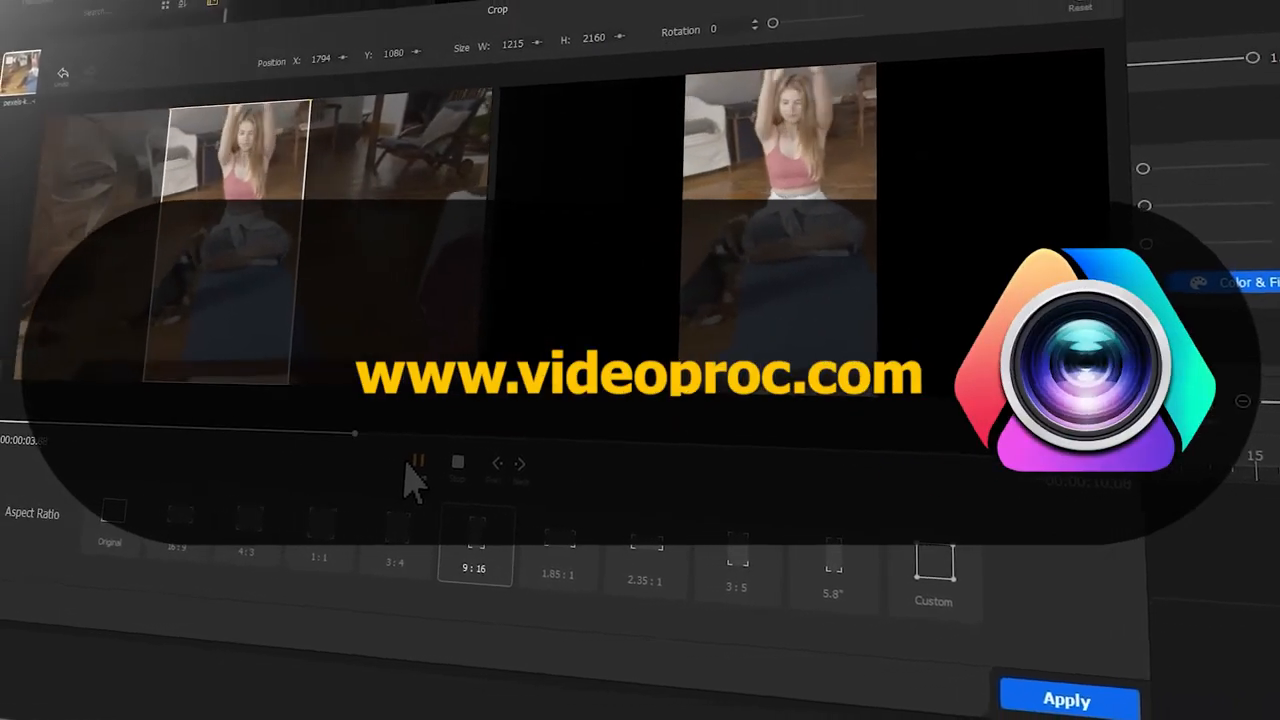
Step: Import a video file into the Media Library so it appears under Video
{"action": "left_click", "coordinate": [212, 535]}
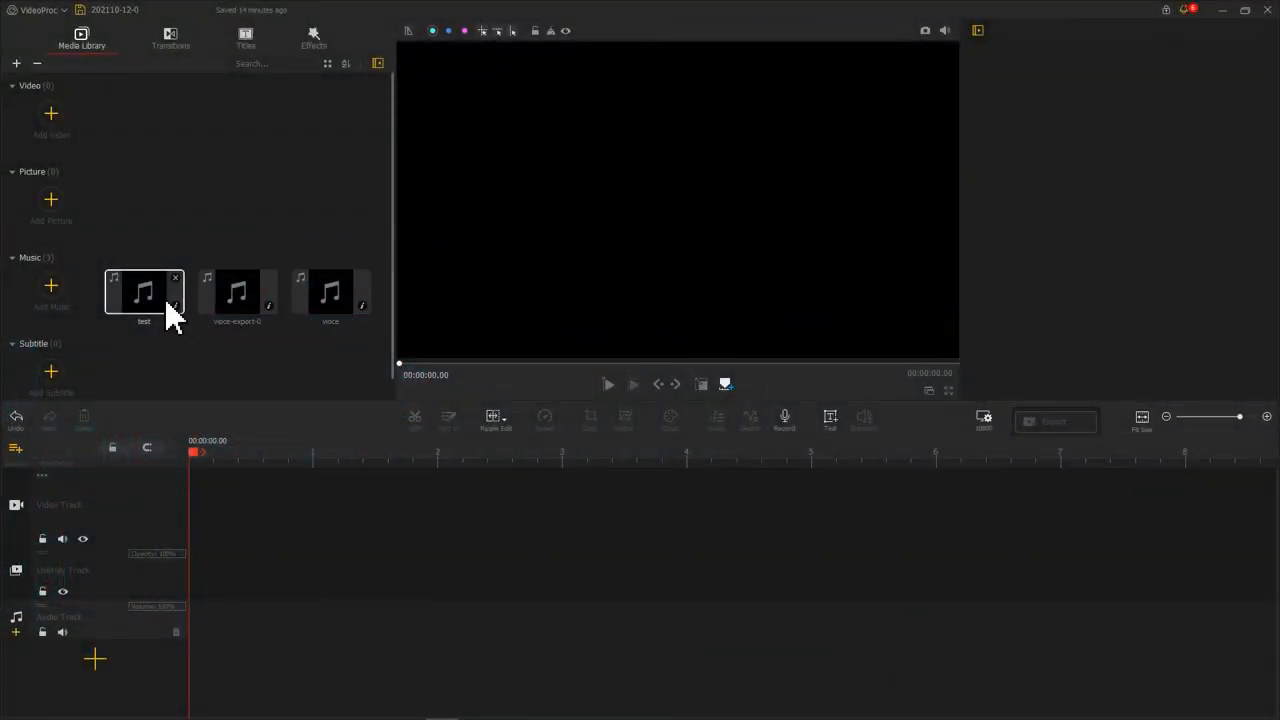
{"action": "left_click_drag", "start_coordinate": [143, 292], "coordinate": [220, 620]}
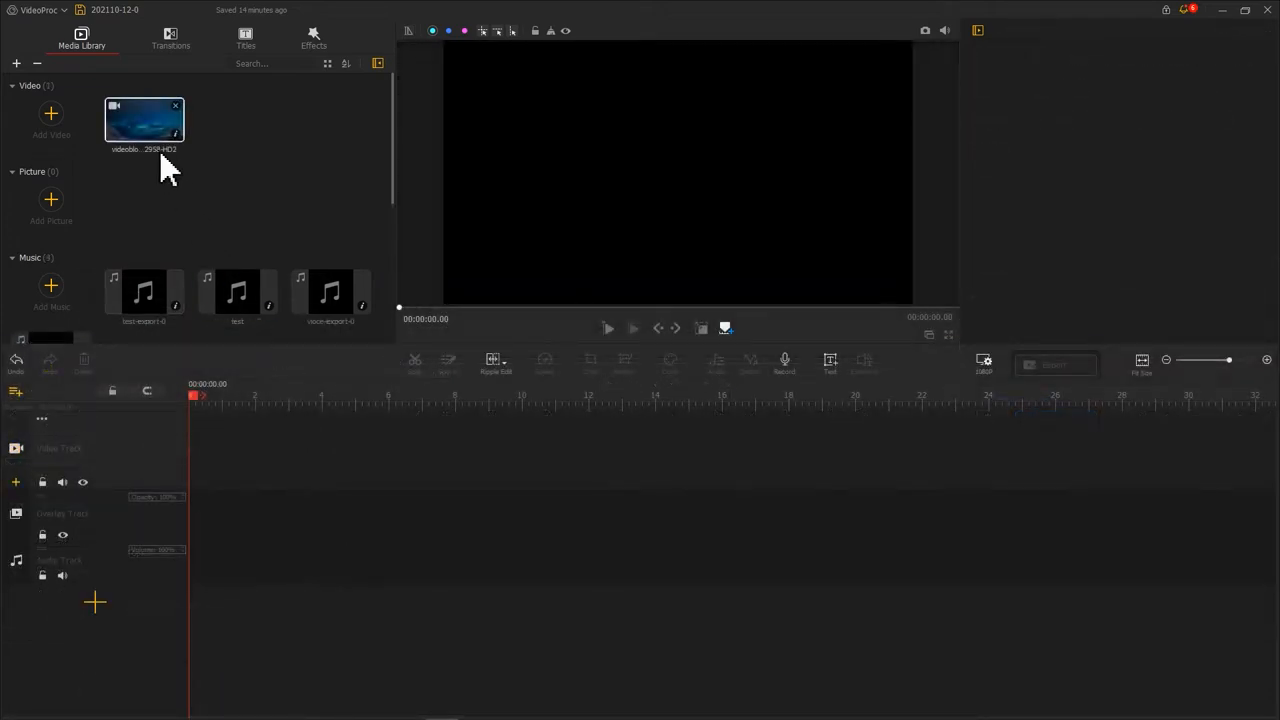
Step: Drag the aurora video onto the video track and bring up its context menu
{"action": "left_click_drag", "start_coordinate": [144, 120], "coordinate": [205, 420]}
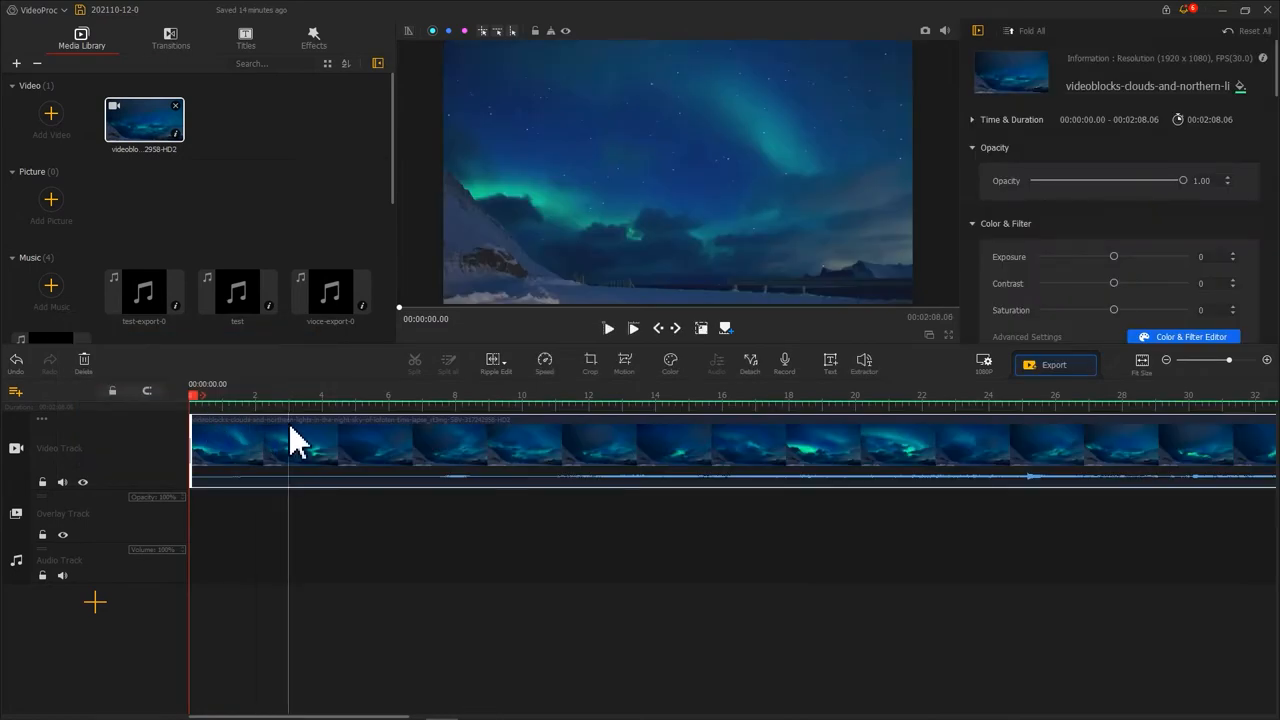
{"action": "right_click", "coordinate": [290, 445]}
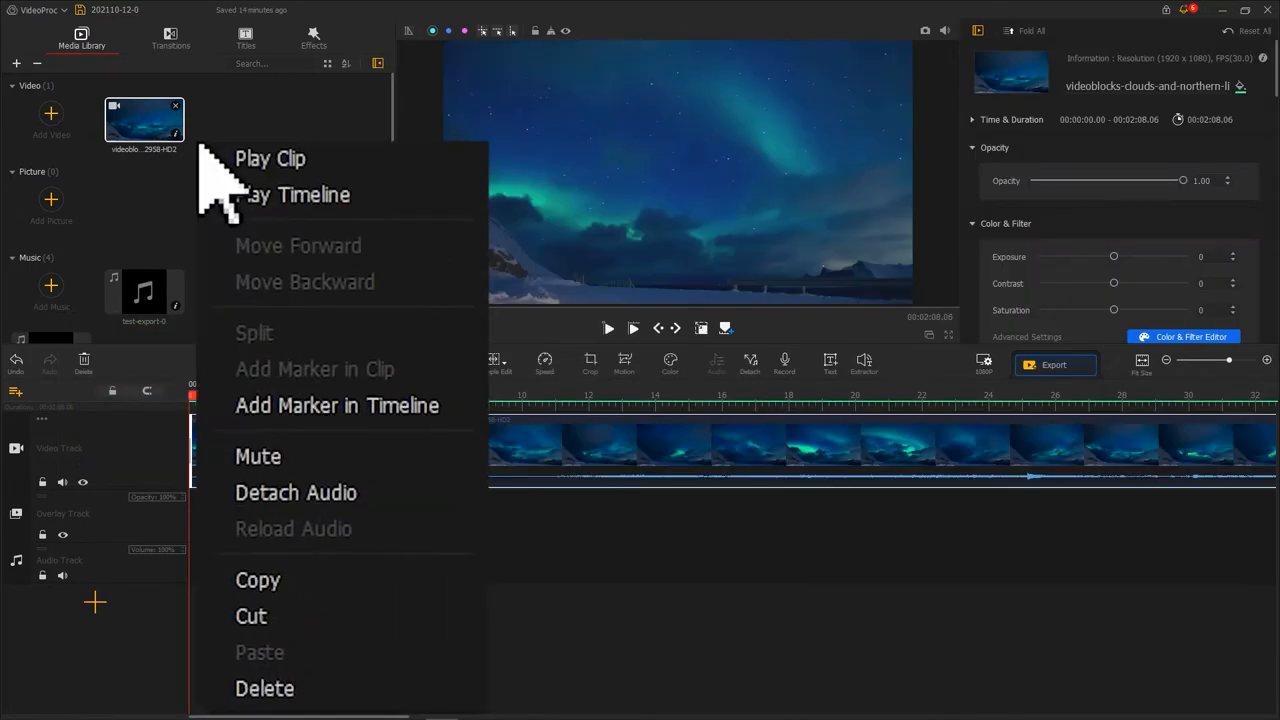
{"action": "mouse_move", "coordinate": [345, 410]}
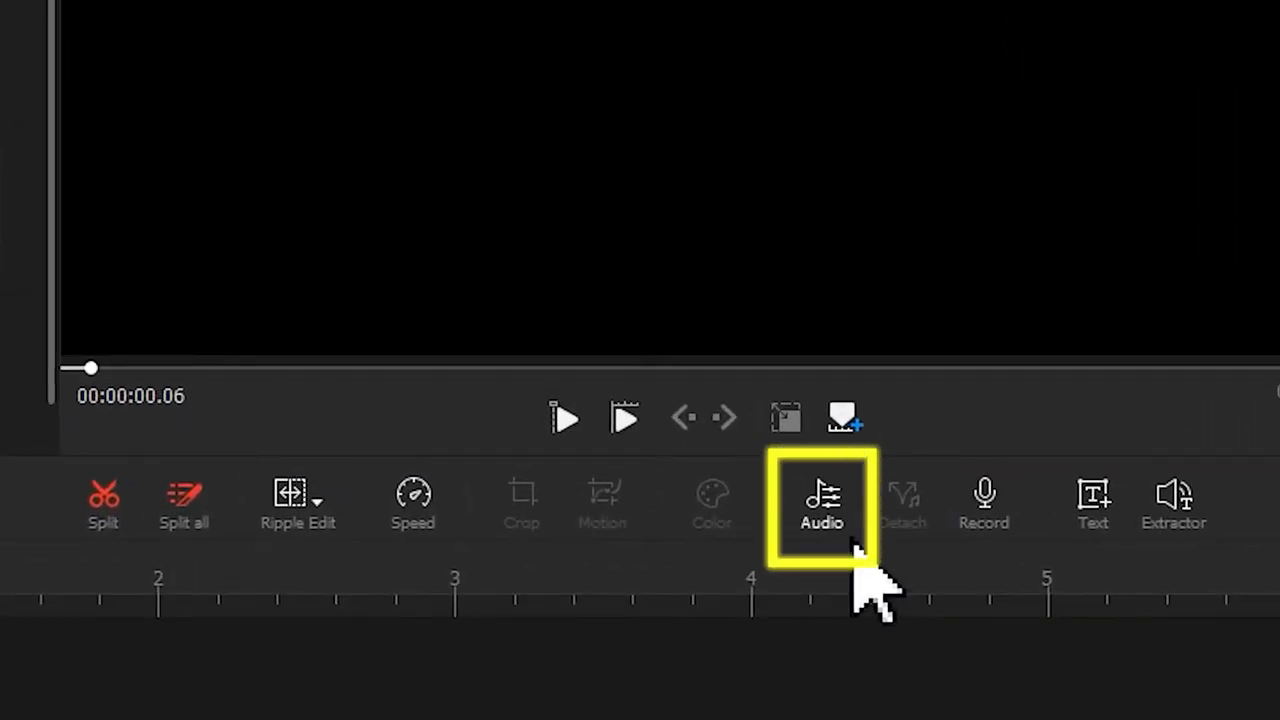
Step: Open the Audio Editor from the Audio button in the timeline toolbar
{"action": "left_click", "coordinate": [821, 505]}
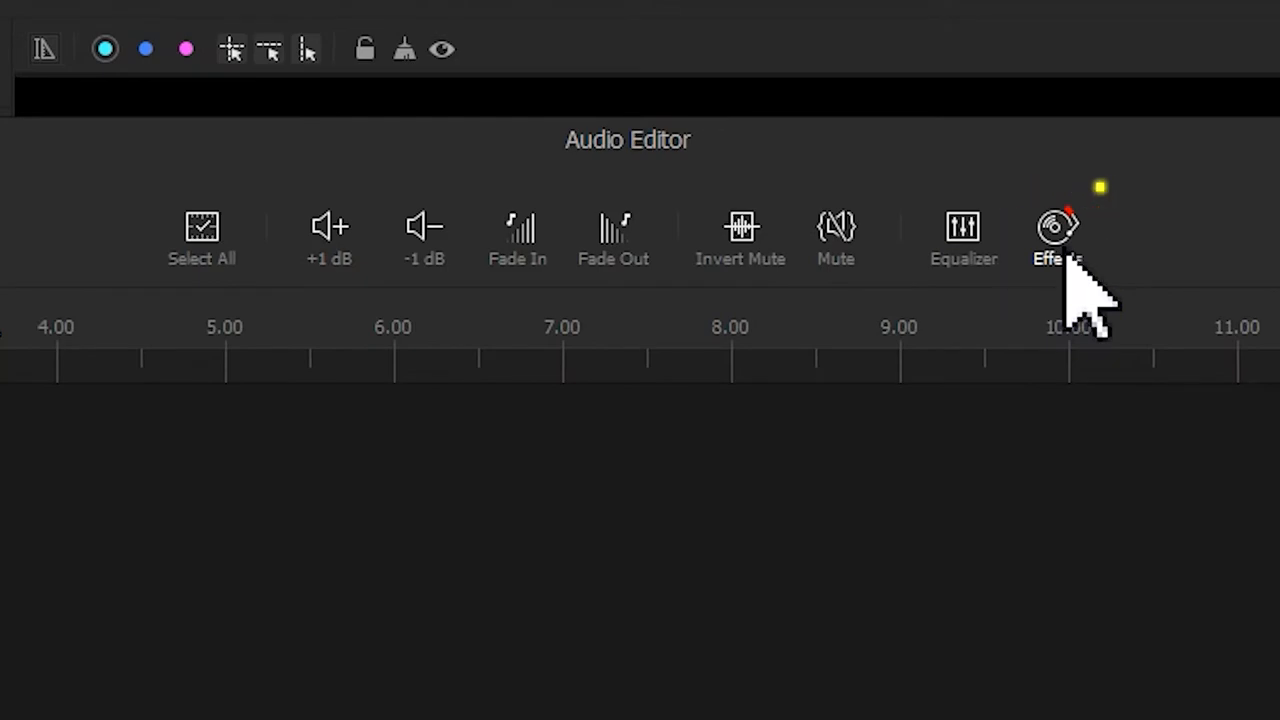
Step: Choose the Denoise effect, lower its Denoise (dB) level to 0, and apply it
{"action": "left_click", "coordinate": [1057, 240]}
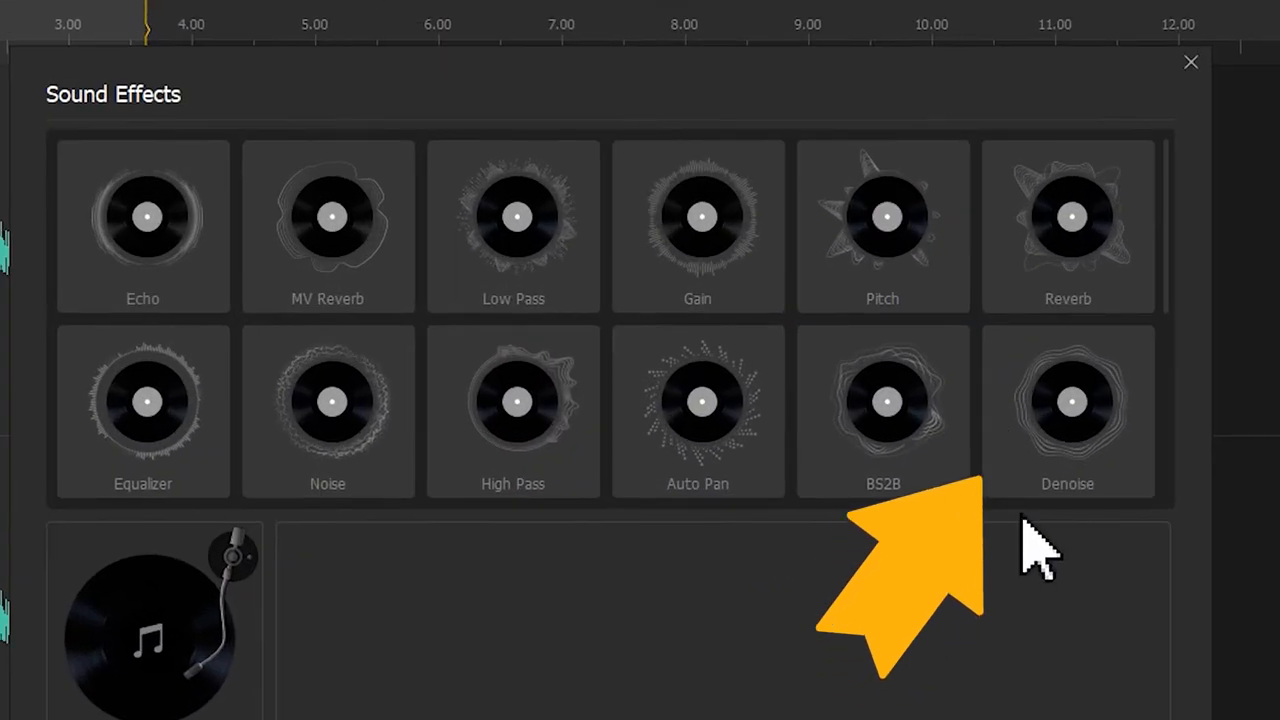
{"action": "left_click", "coordinate": [1067, 400]}
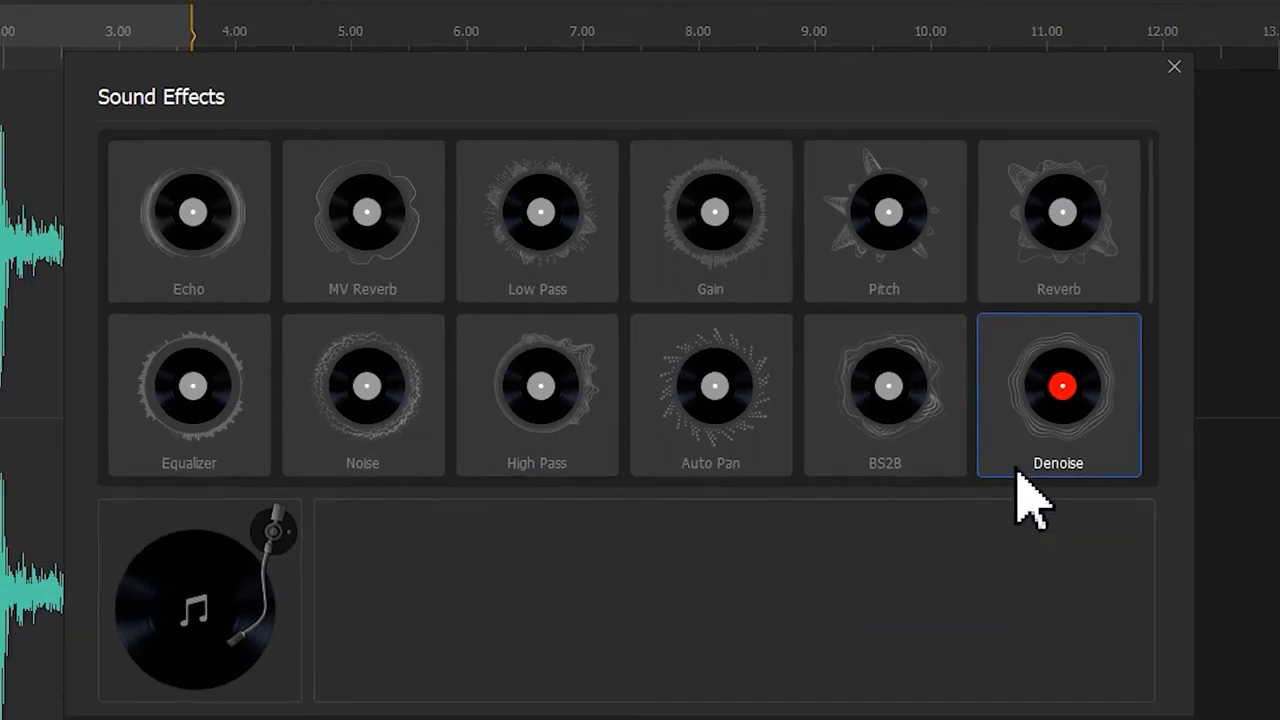
{"action": "left_click", "coordinate": [1058, 395]}
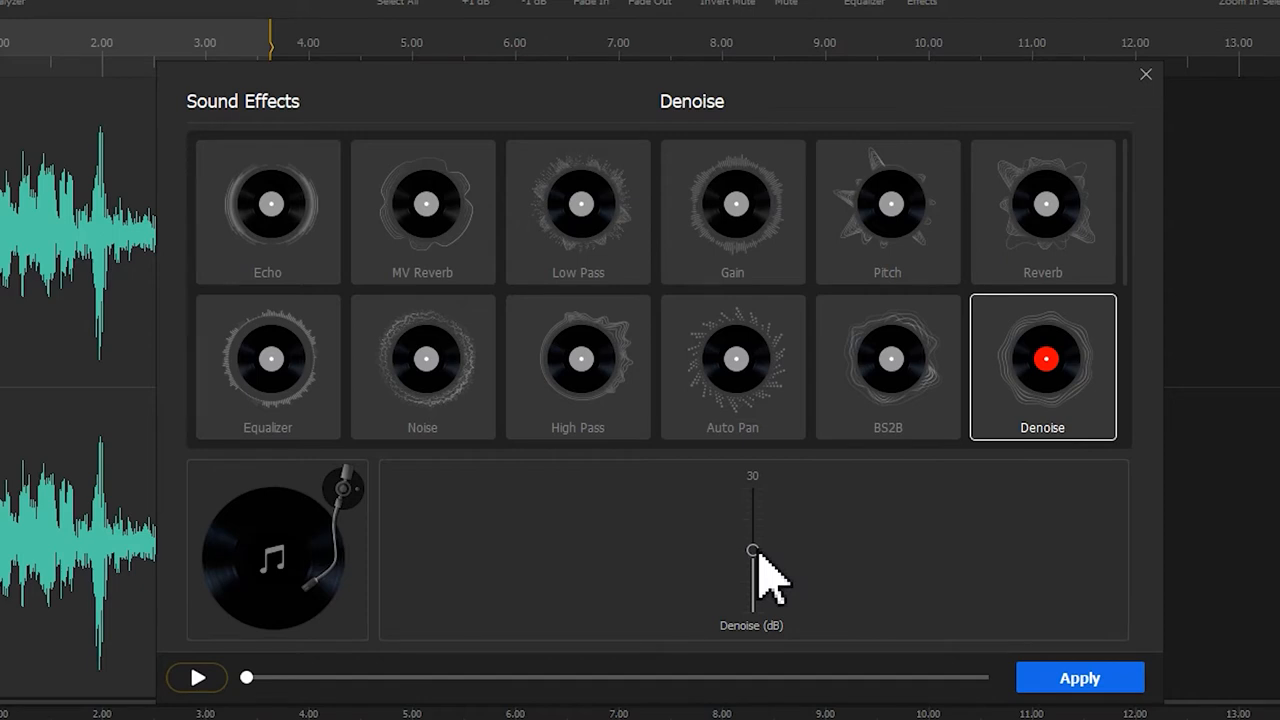
{"action": "left_click_drag", "start_coordinate": [752, 550], "coordinate": [752, 591]}
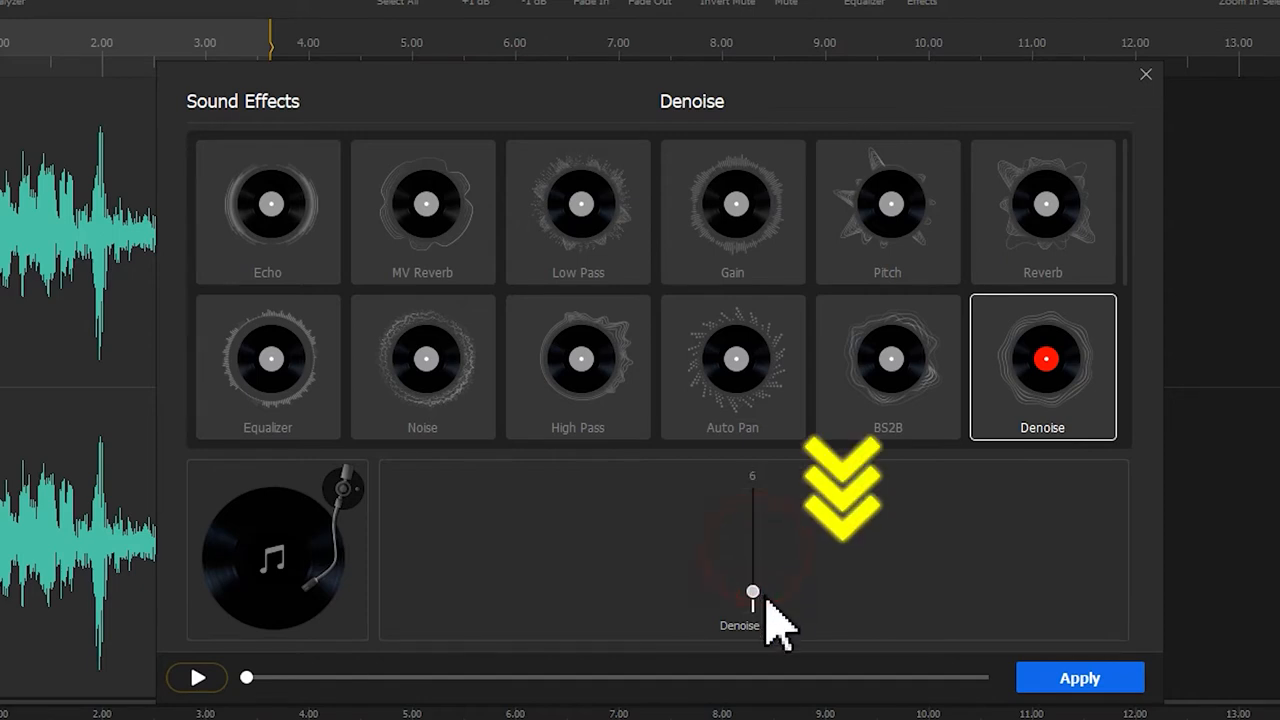
{"action": "left_click_drag", "start_coordinate": [752, 590], "coordinate": [752, 603]}
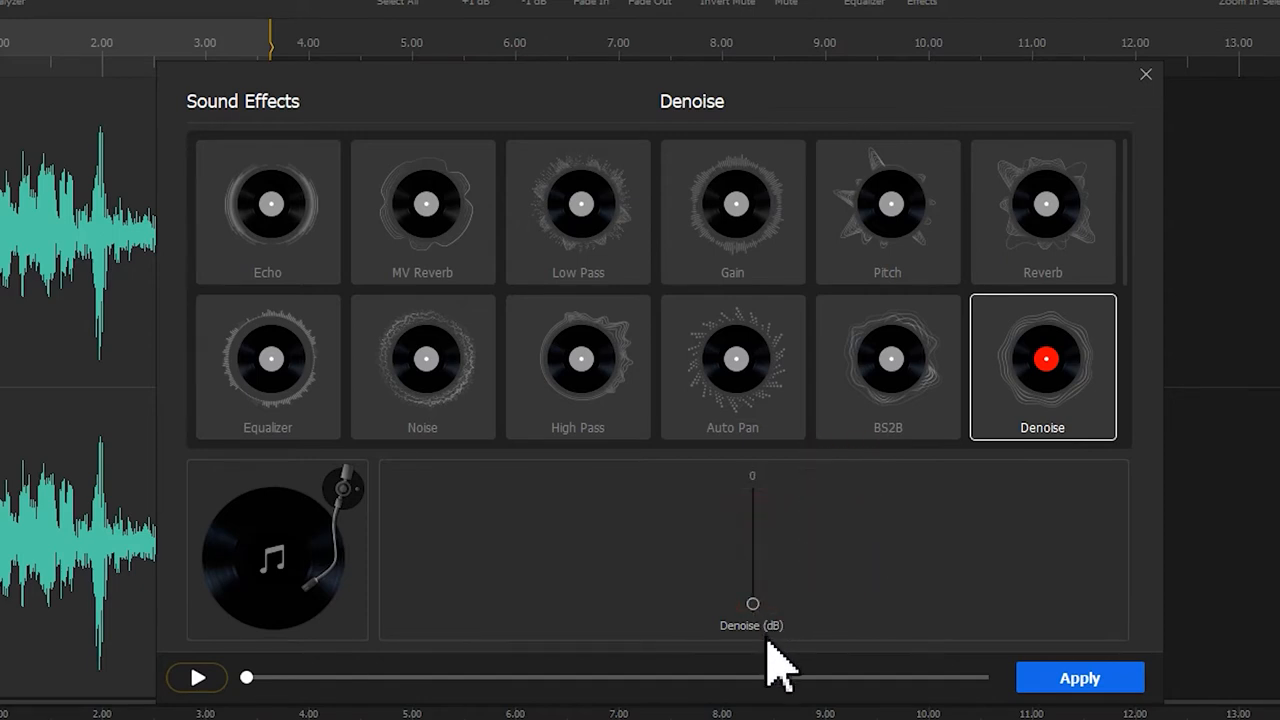
{"action": "left_click", "coordinate": [1145, 74]}
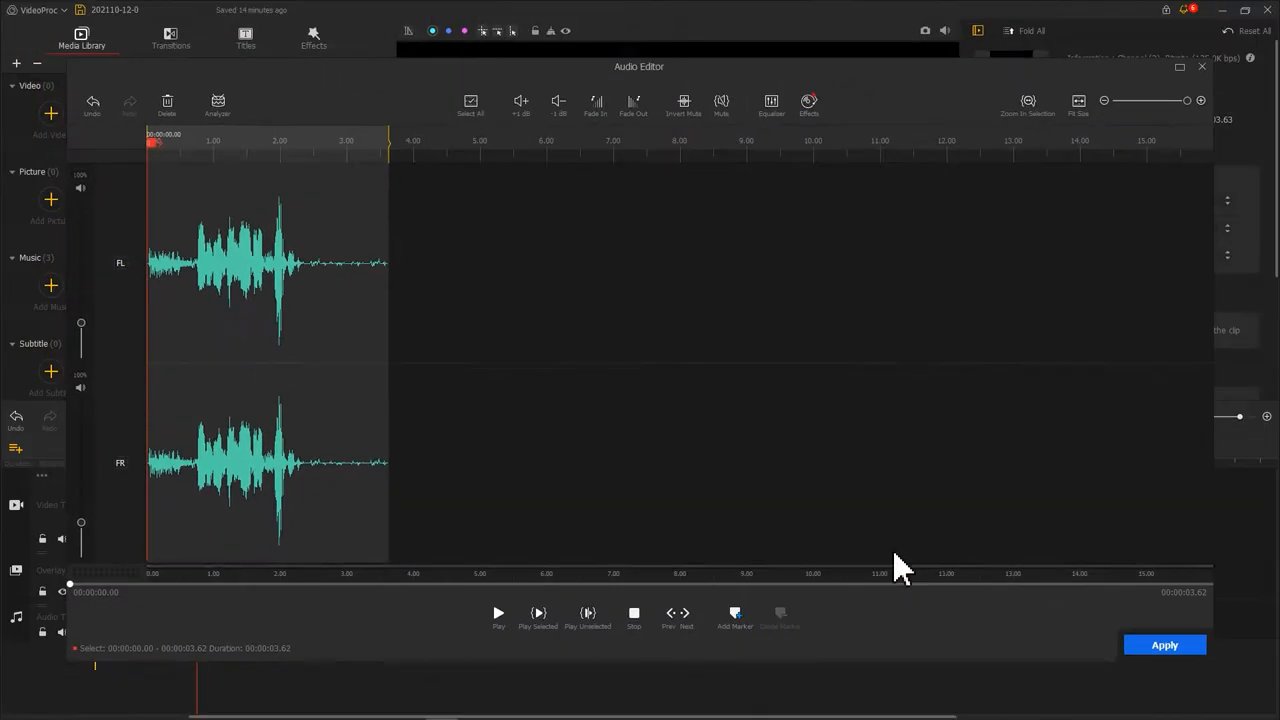
Step: Apply the audio edits to the test-export-0 clip and play it back in the preview
{"action": "left_click", "coordinate": [1164, 645]}
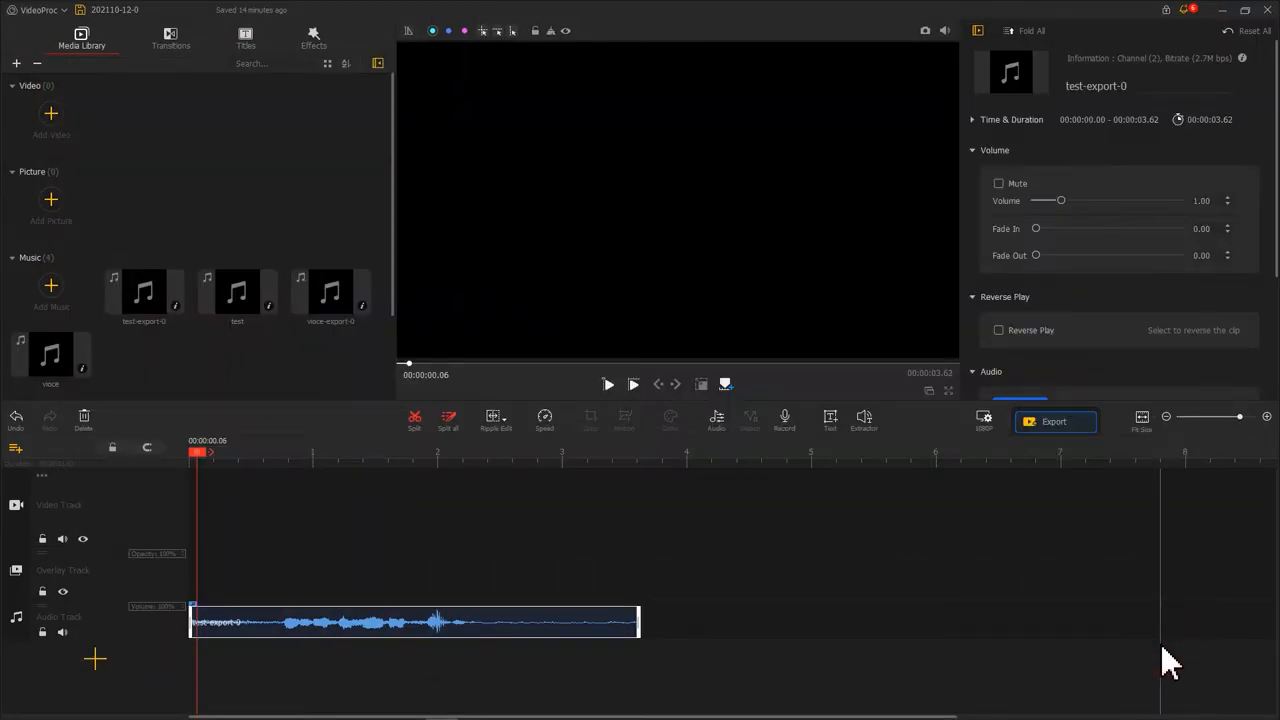
{"action": "left_click", "coordinate": [607, 384]}
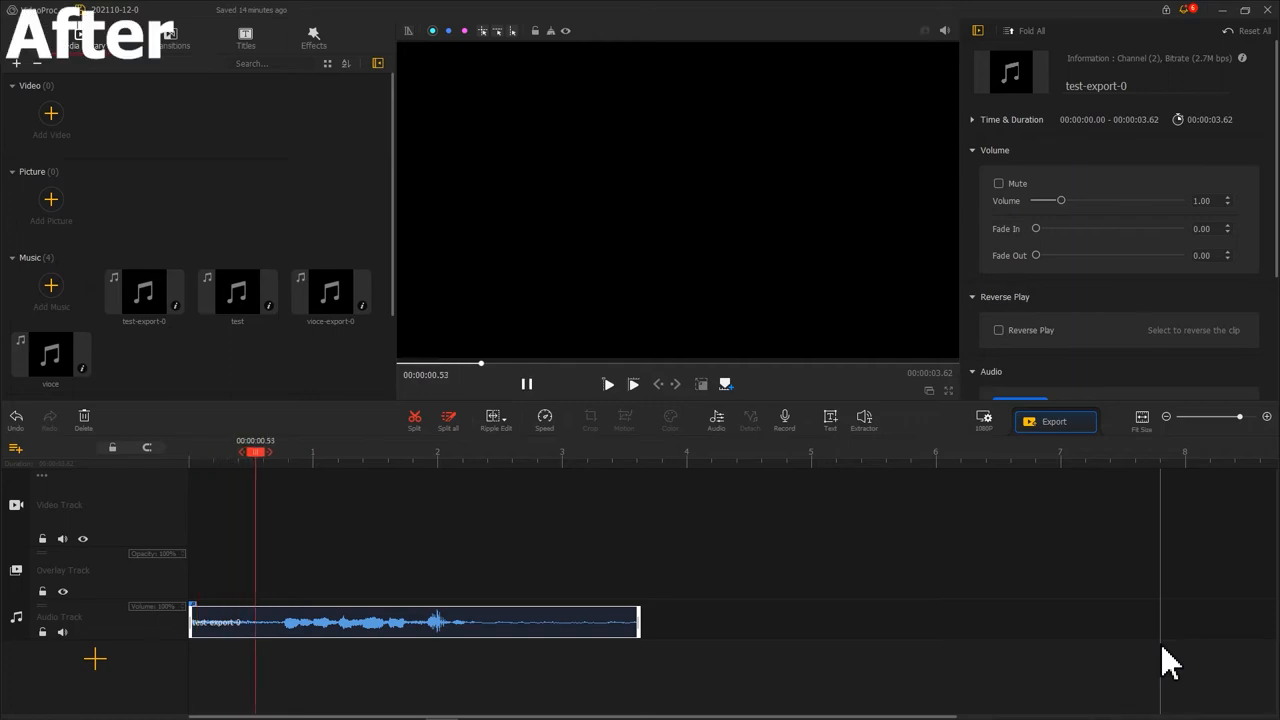